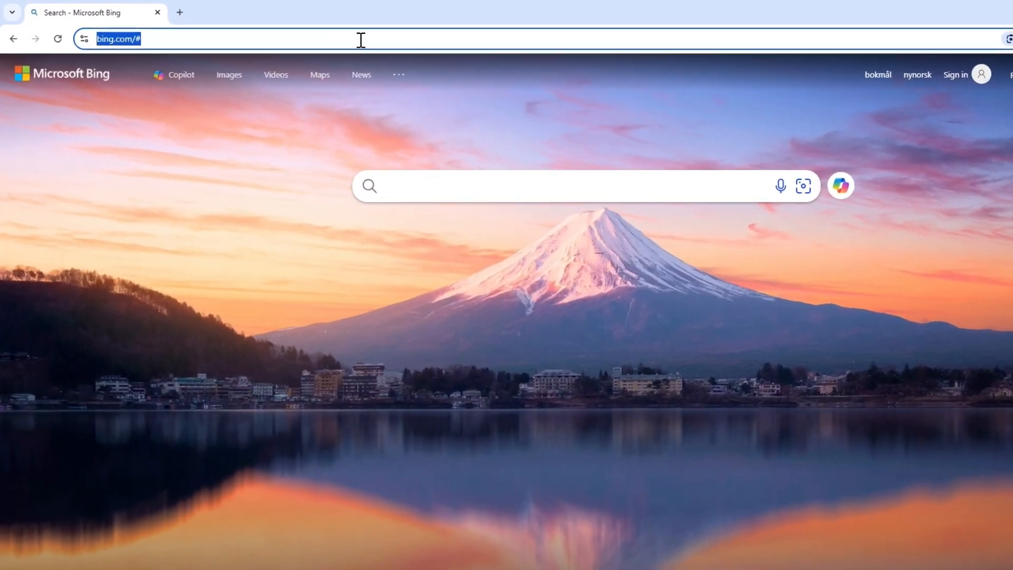
Go to purview.microsoft.com in Chrome.
text(purview.microsoft.com)
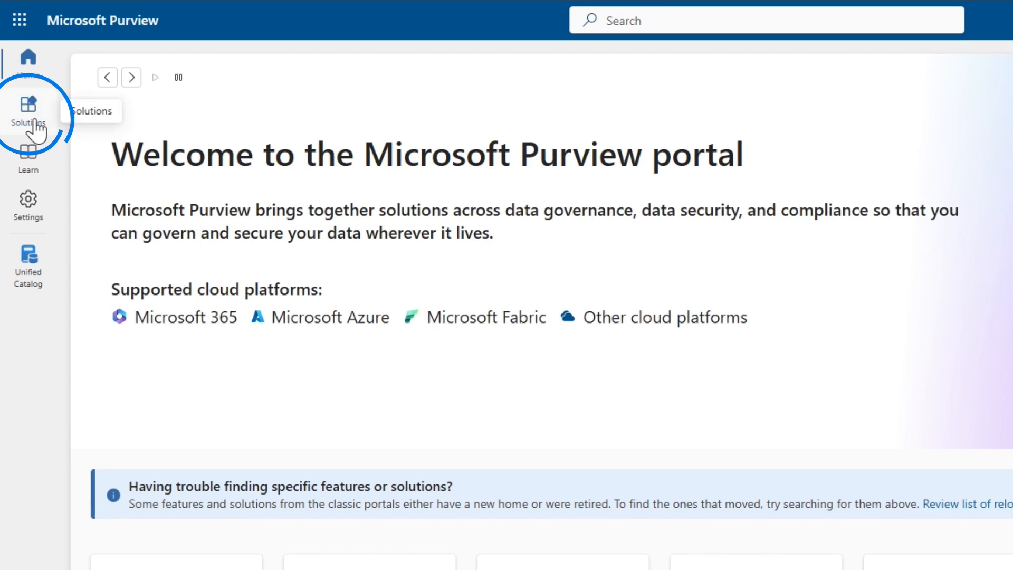
Show all Purview solutions and scroll down to the Data Governance section.
click(28, 110)
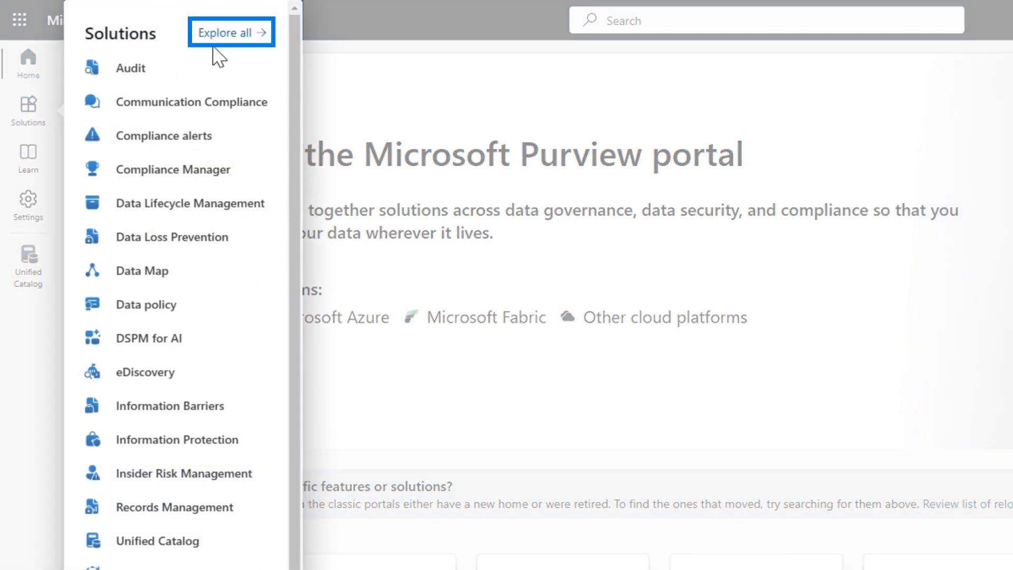
click(226, 32)
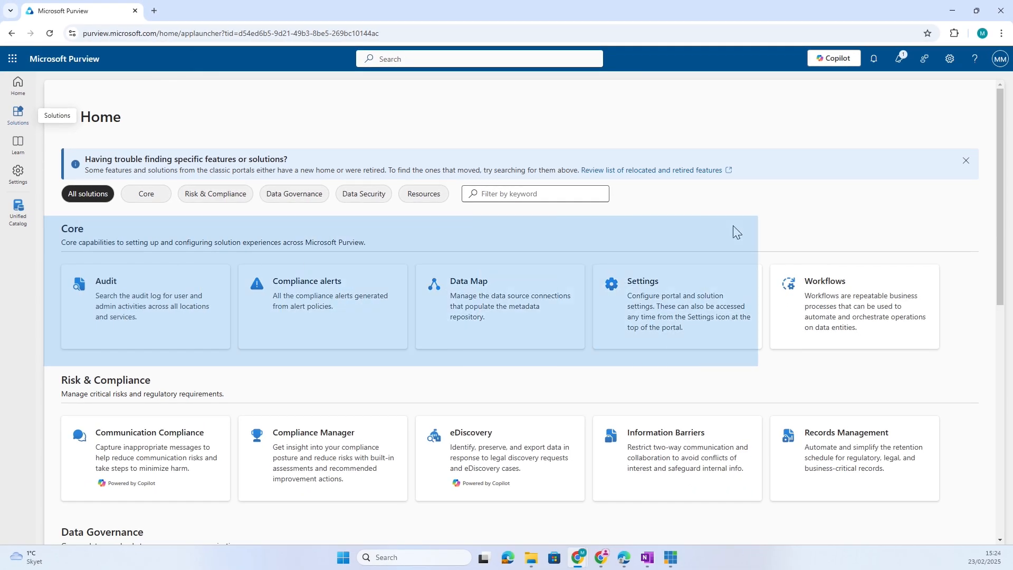
scroll(down, 3)
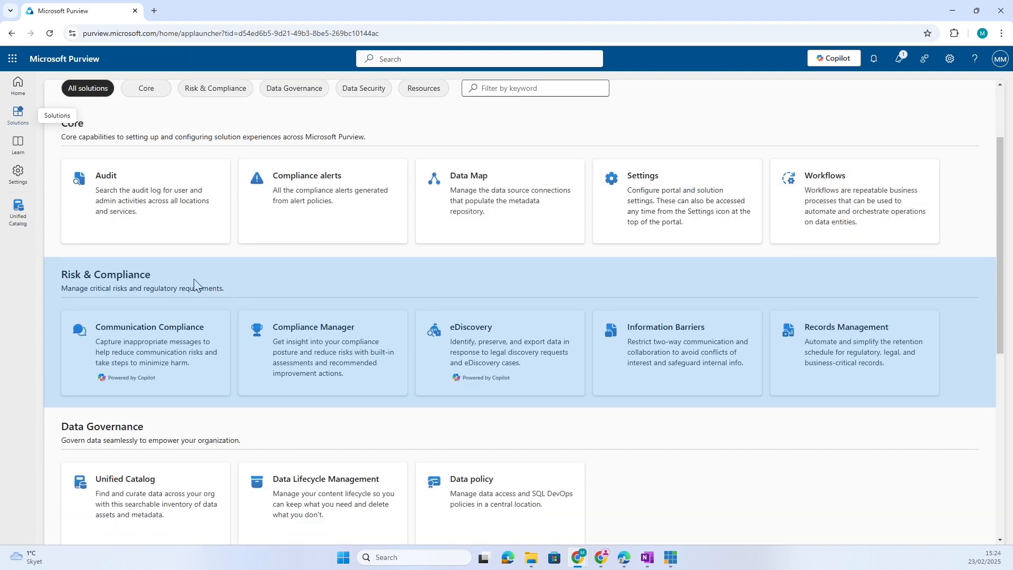
scroll(down, 3)
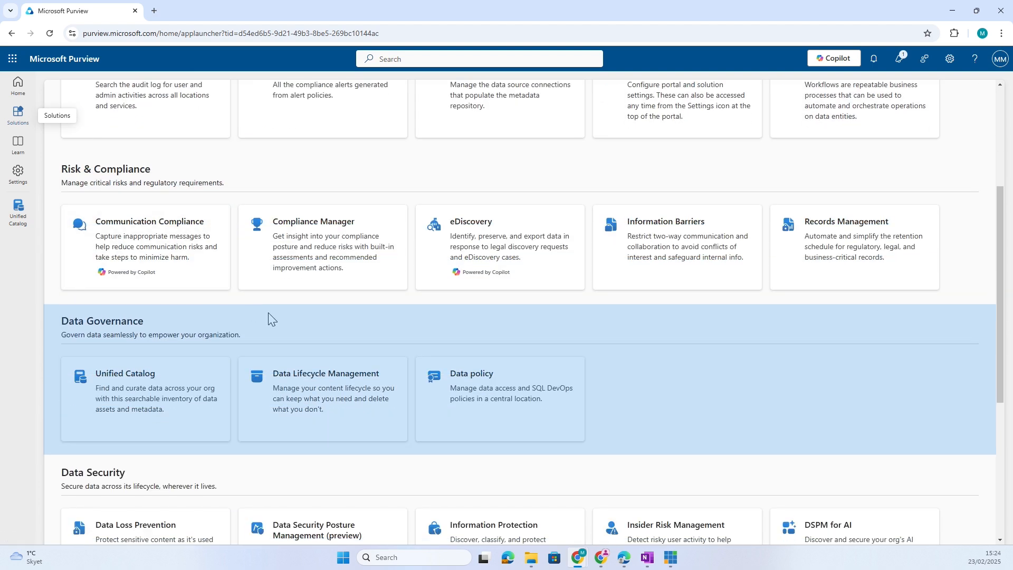
scroll(down, 3)
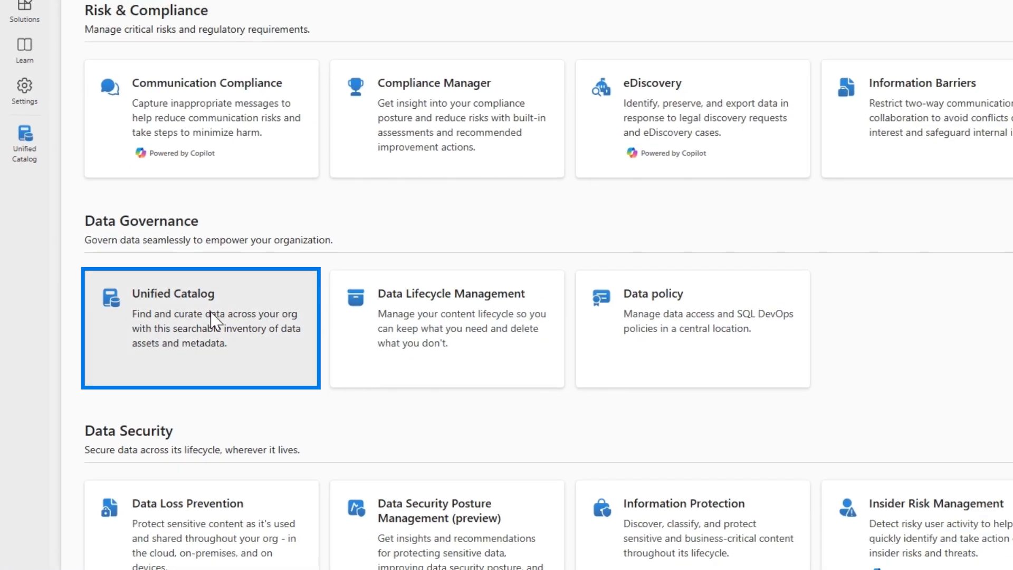
Open Unified Catalog's Discovery > Data products page.
click(201, 328)
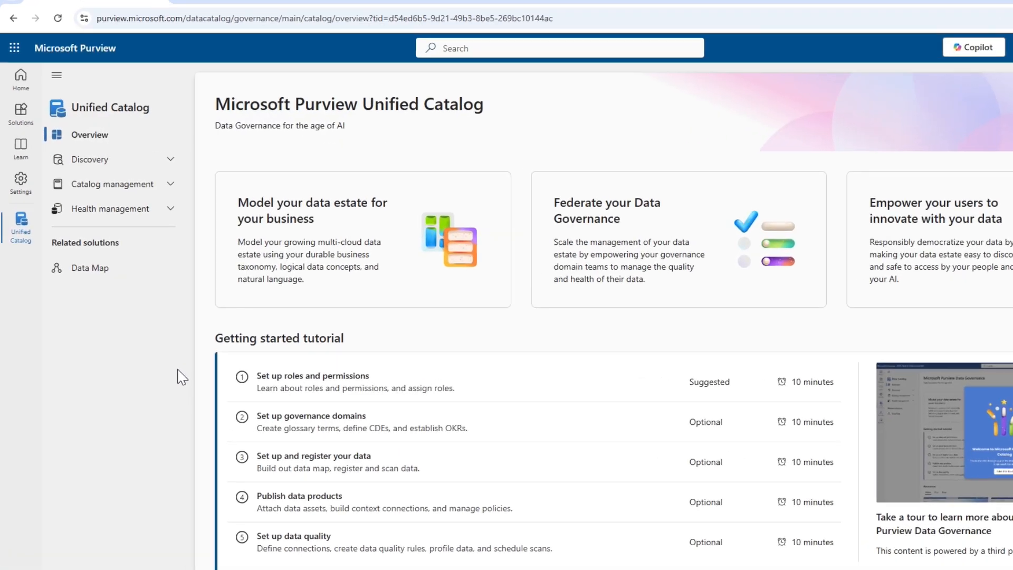
click(103, 159)
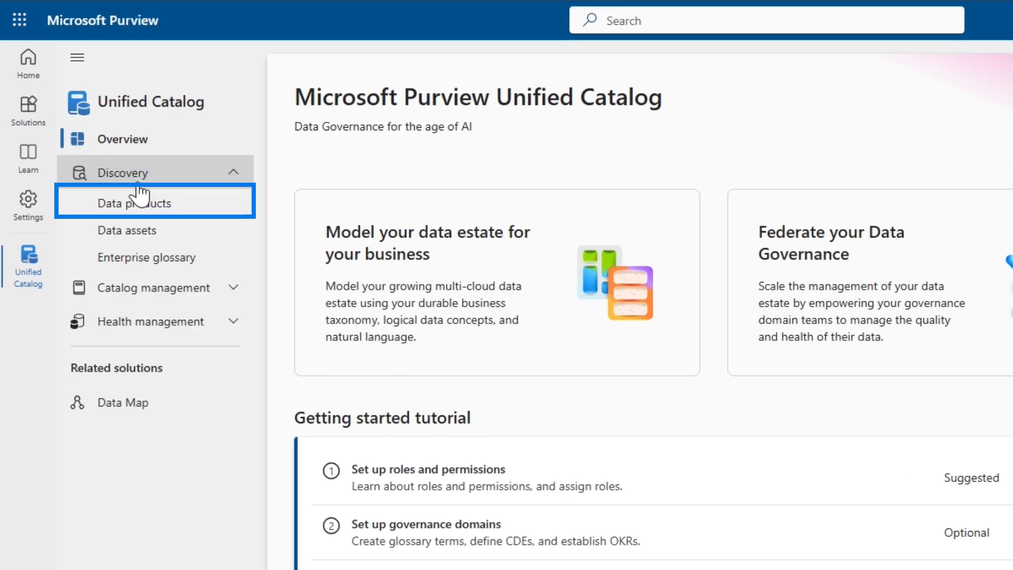
click(134, 202)
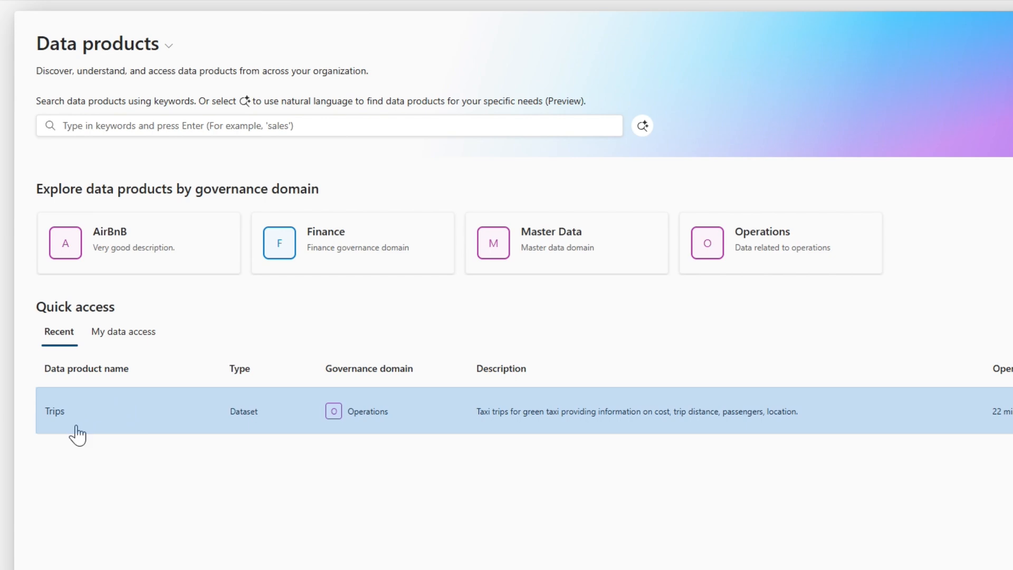
Open the recent Trips data product and scroll through its assets, glossary term and terms.
click(54, 411)
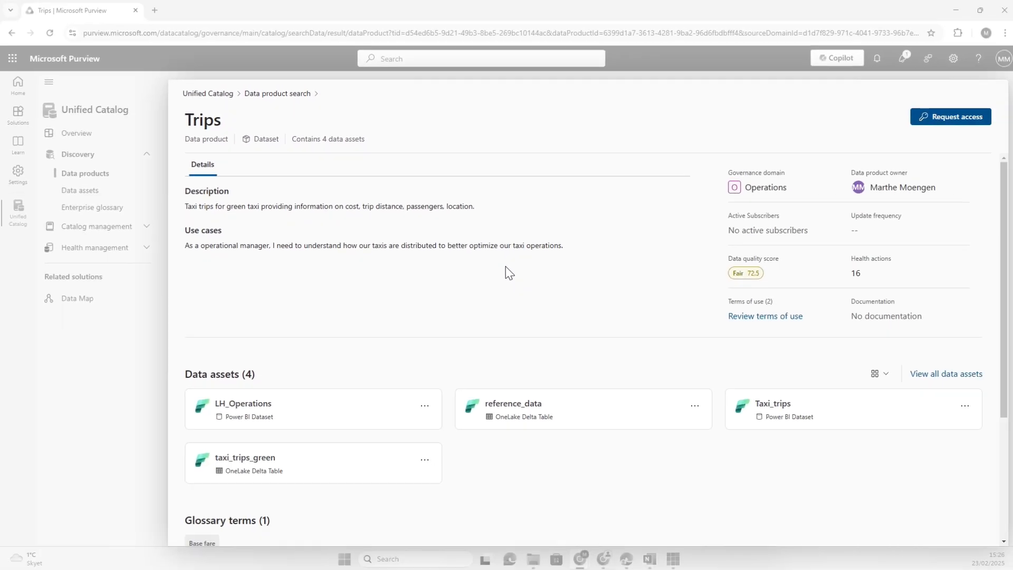
scroll(down, 3)
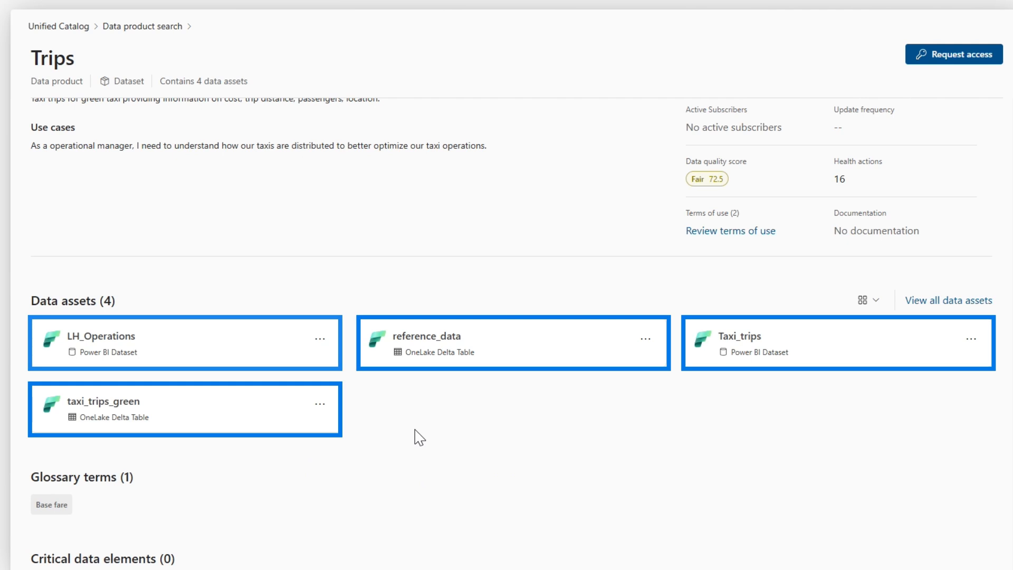
mouse_move(99, 422)
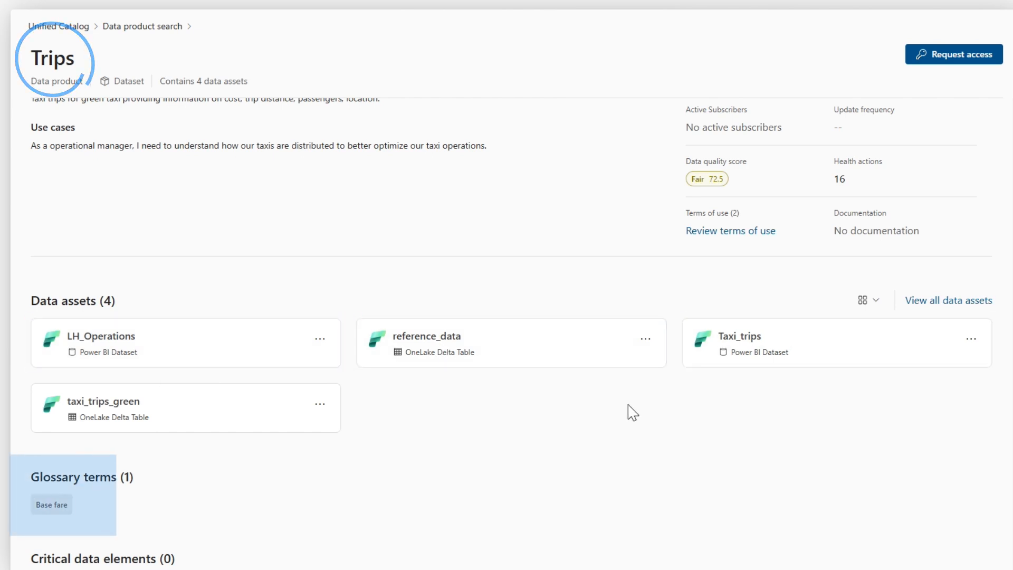
mouse_move(222, 486)
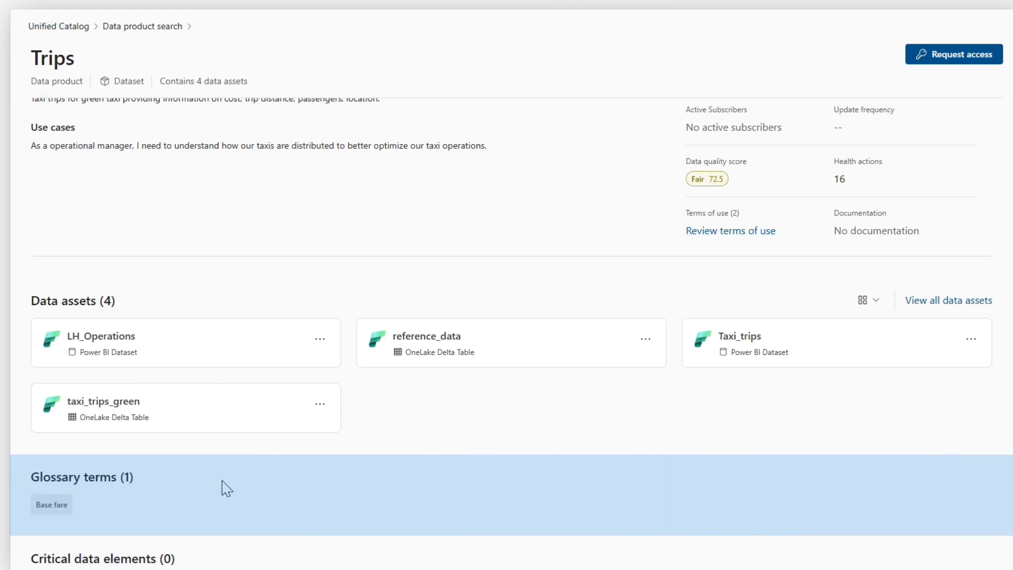
scroll(down, 3)
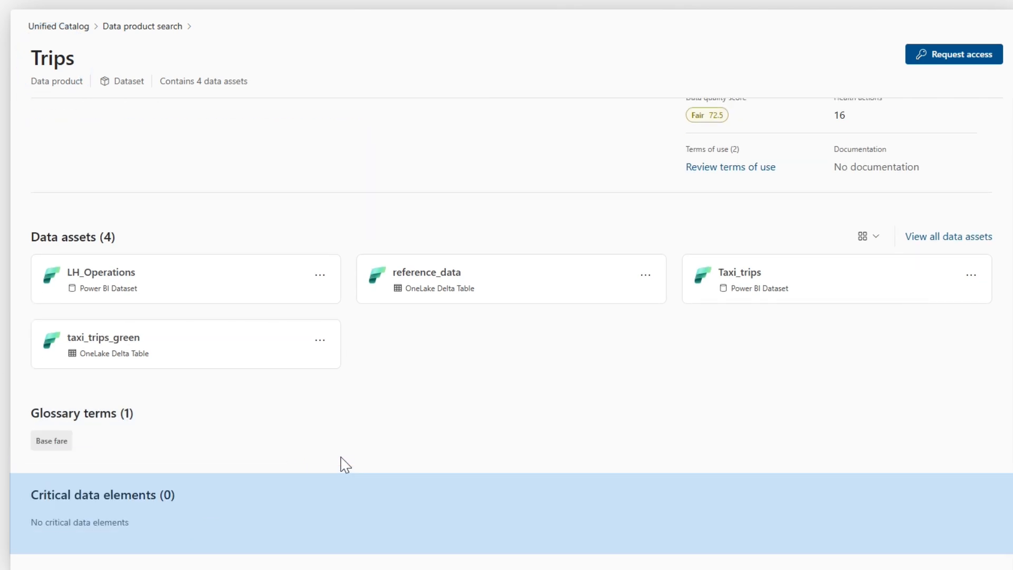
scroll(down, 3)
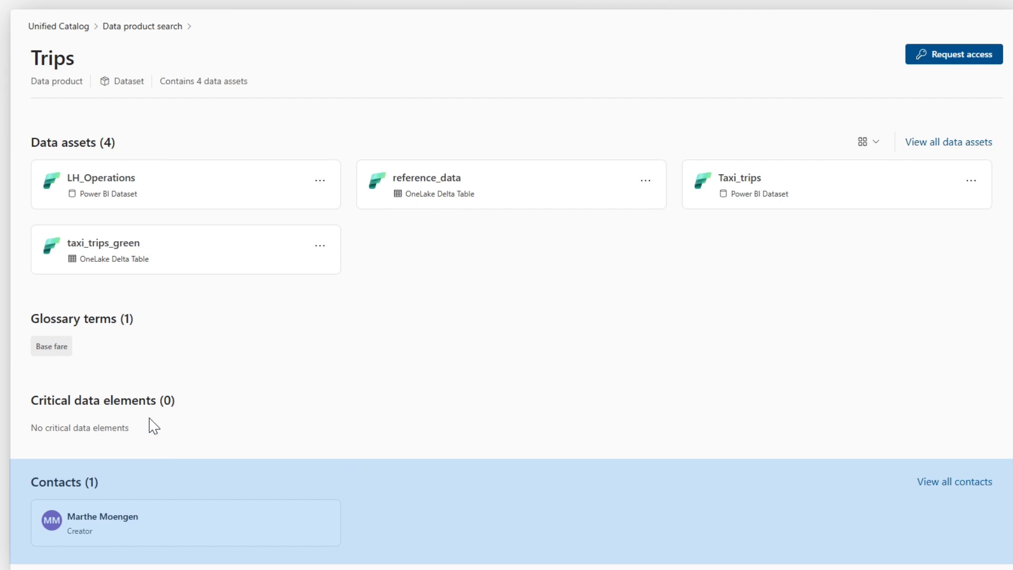
mouse_move(153, 528)
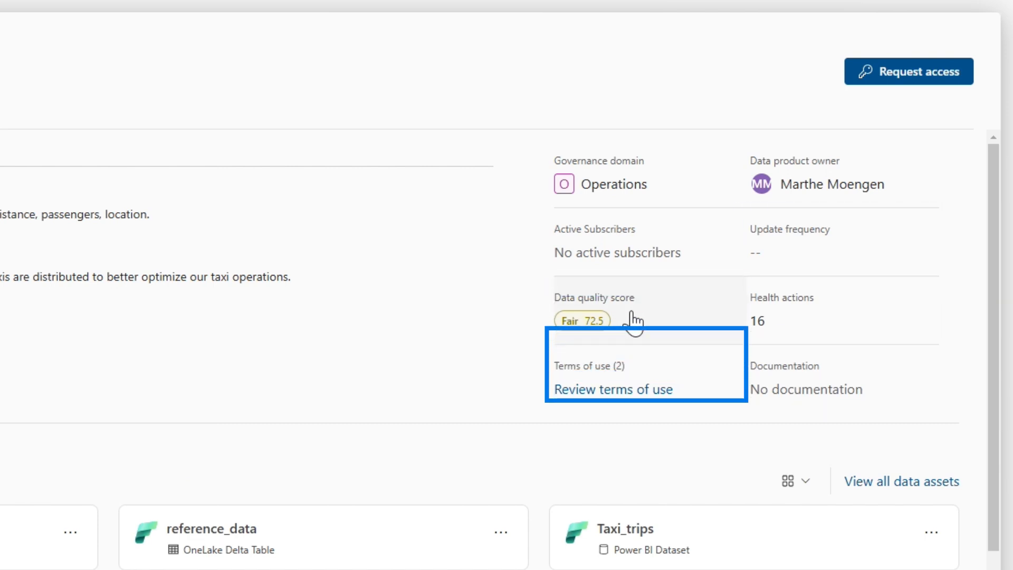
mouse_move(870, 399)
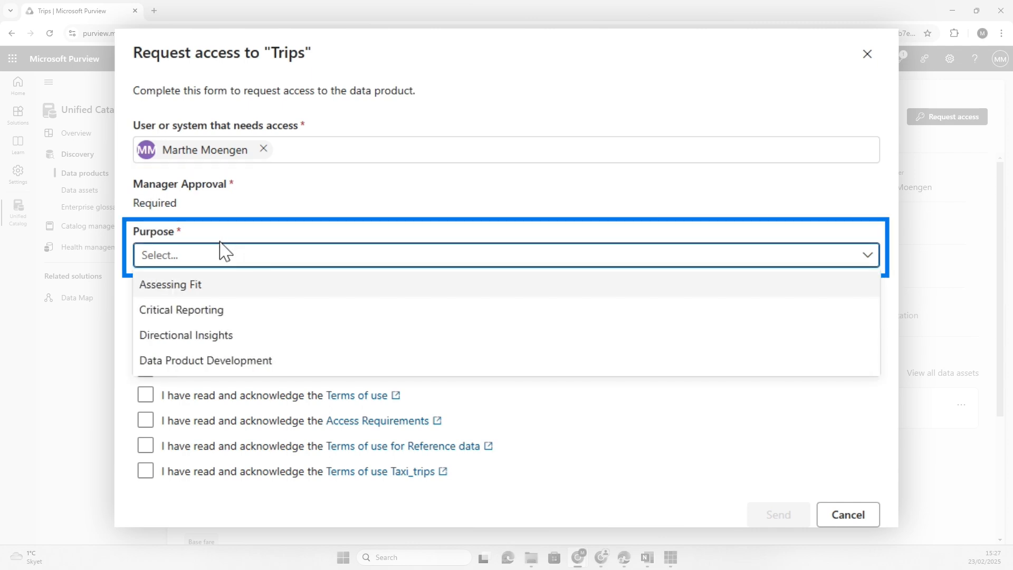
mouse_move(245, 311)
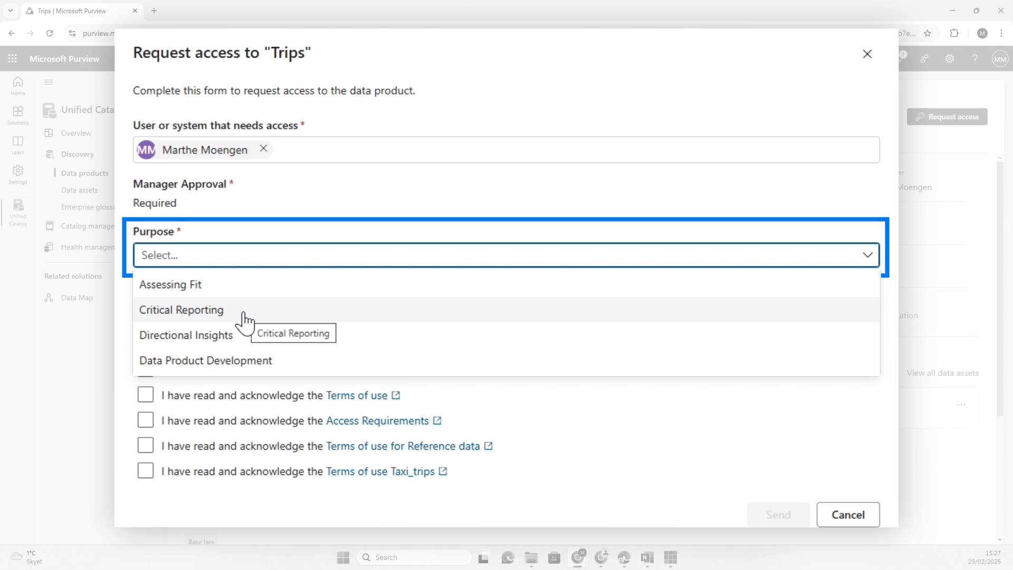
Request Trips access for Critical Reporting with a justification, accepting the terms of use.
click(181, 310)
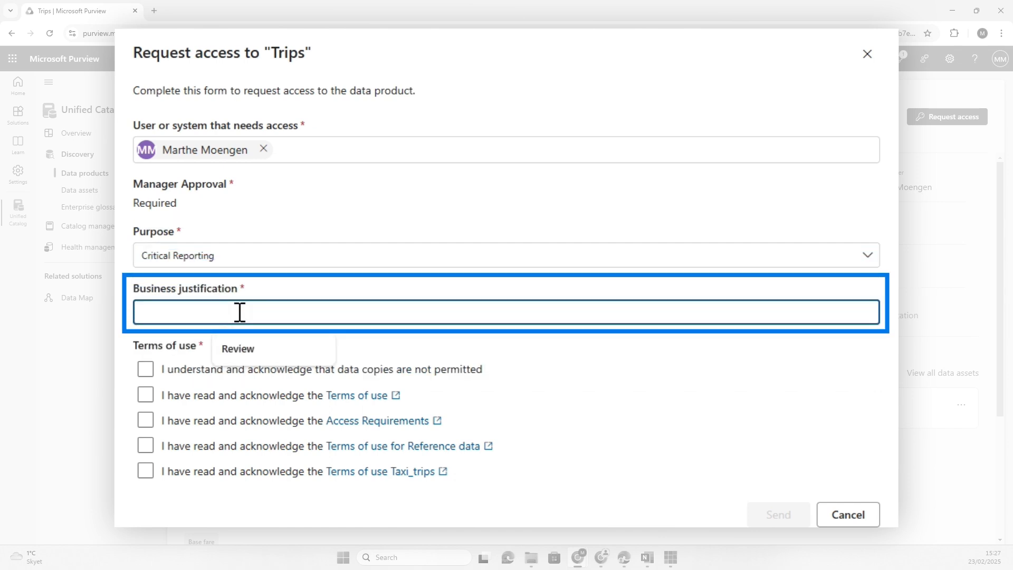
text(Make a very cool report)
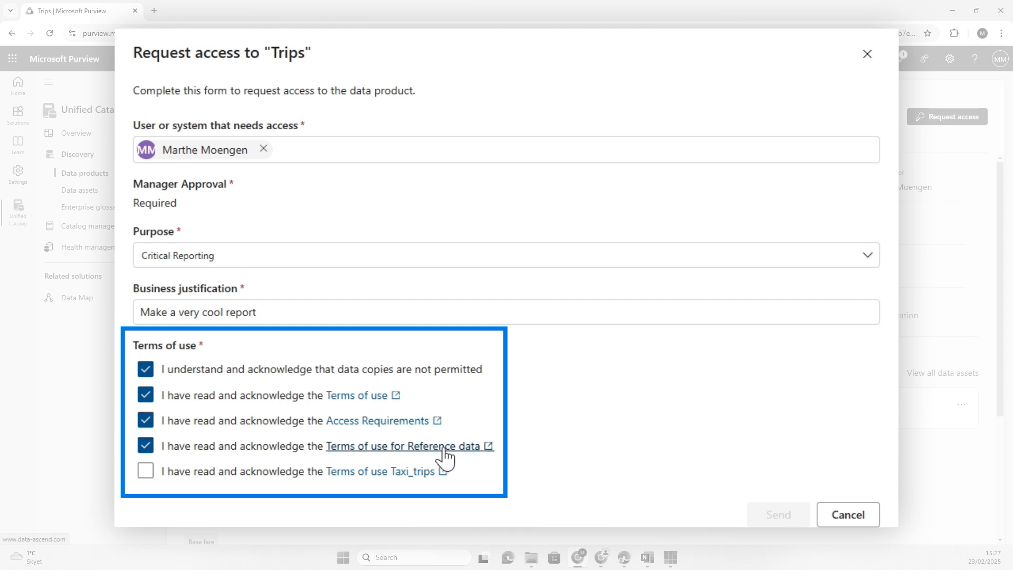
click(144, 471)
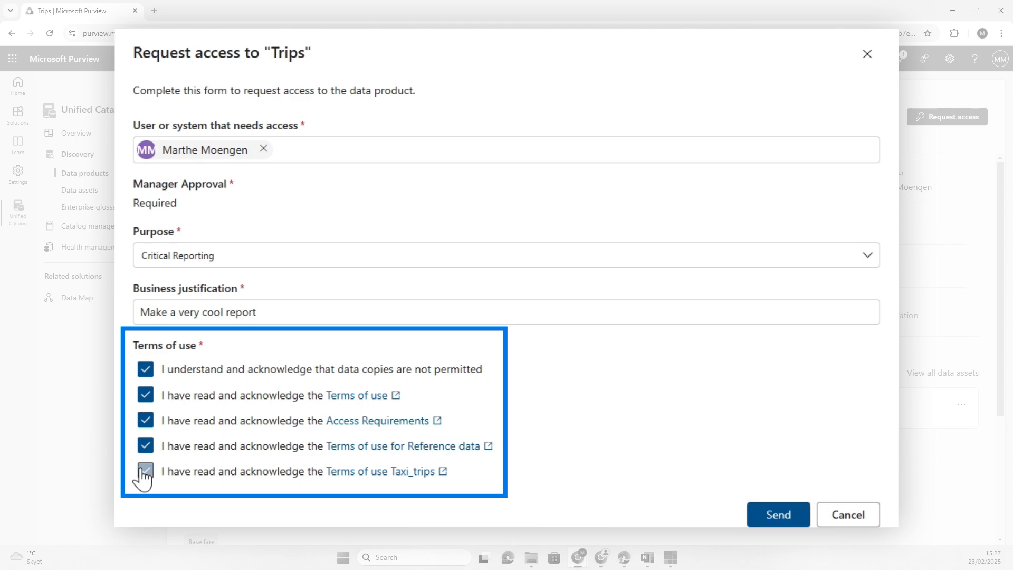
click(146, 471)
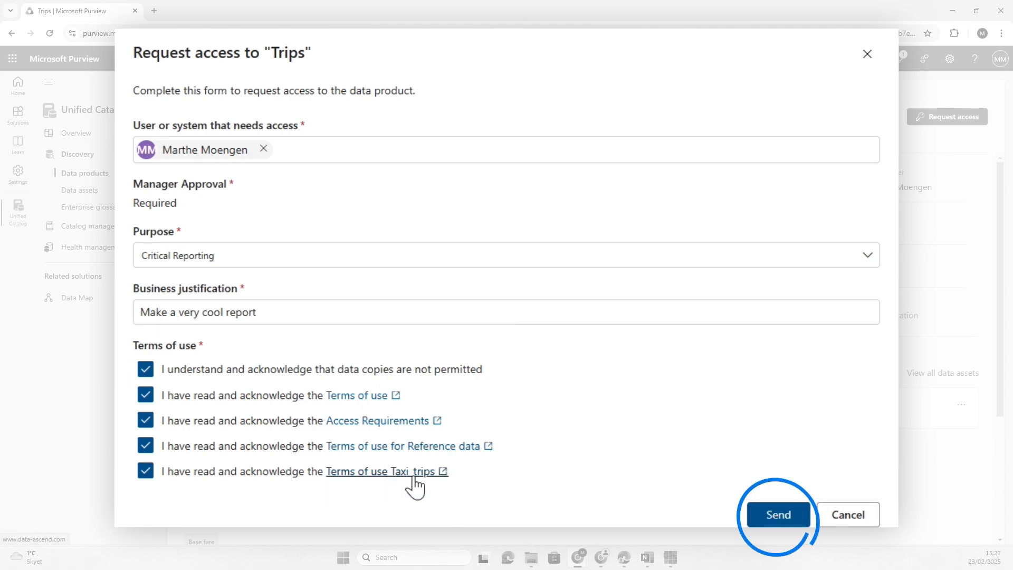
click(777, 514)
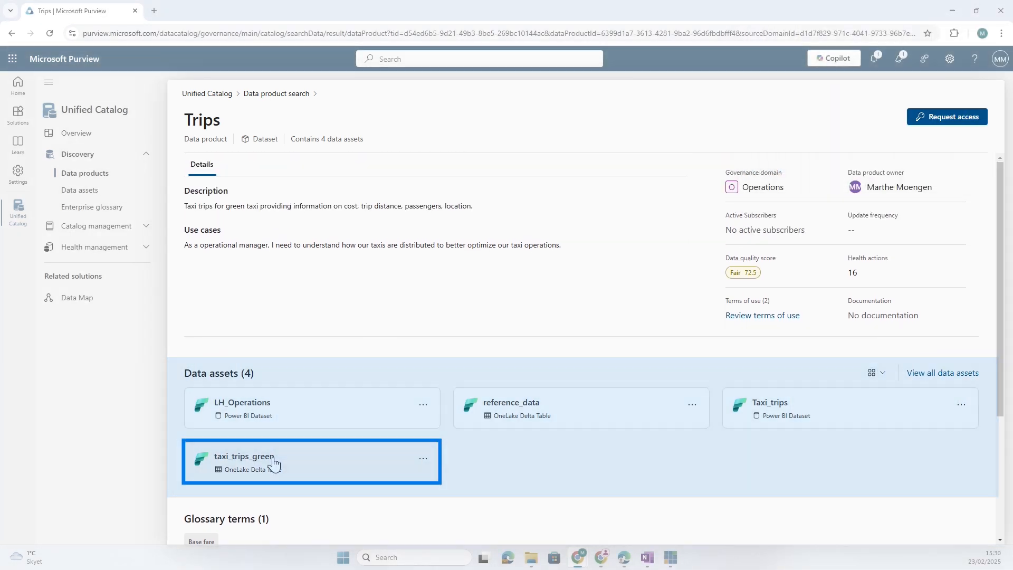
Preview the taxi_trips_green asset and open its full details page.
click(243, 461)
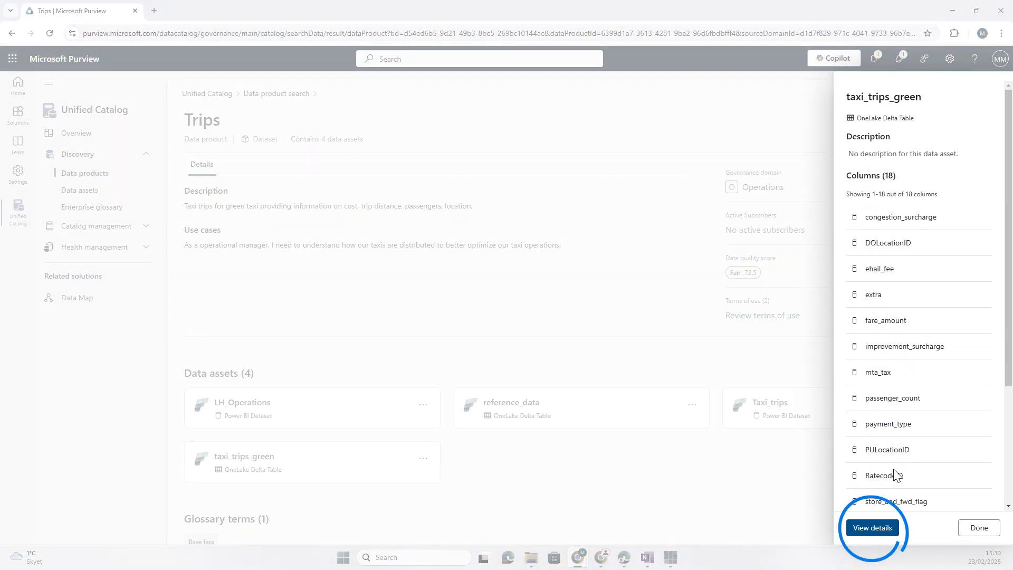
click(871, 527)
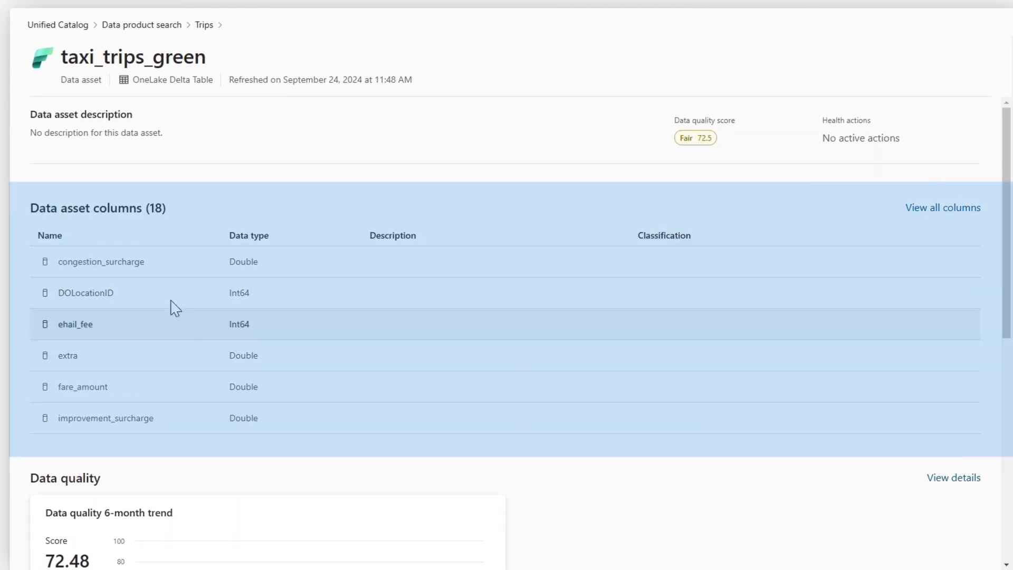
scroll(down, 3)
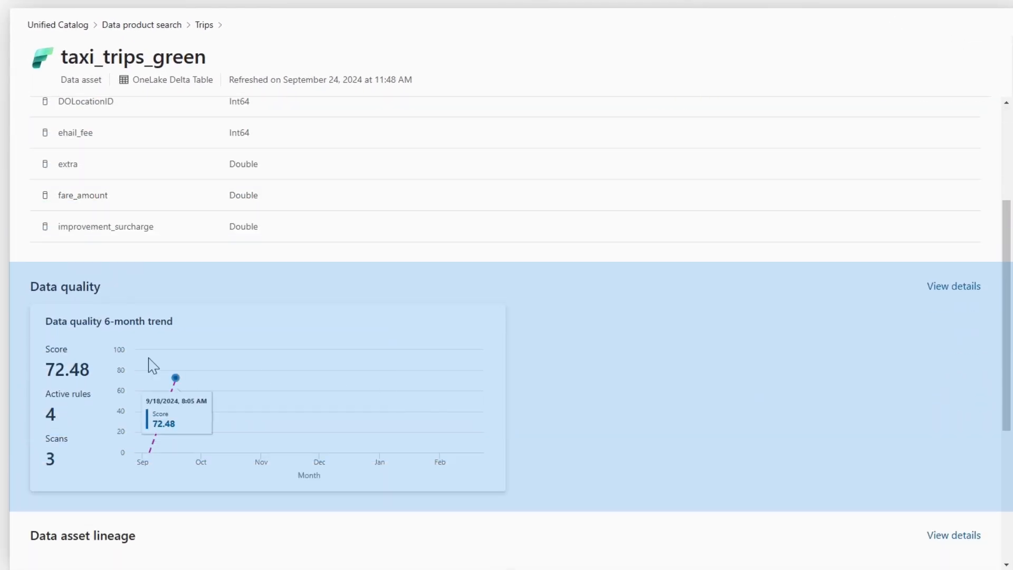
scroll(down, 3)
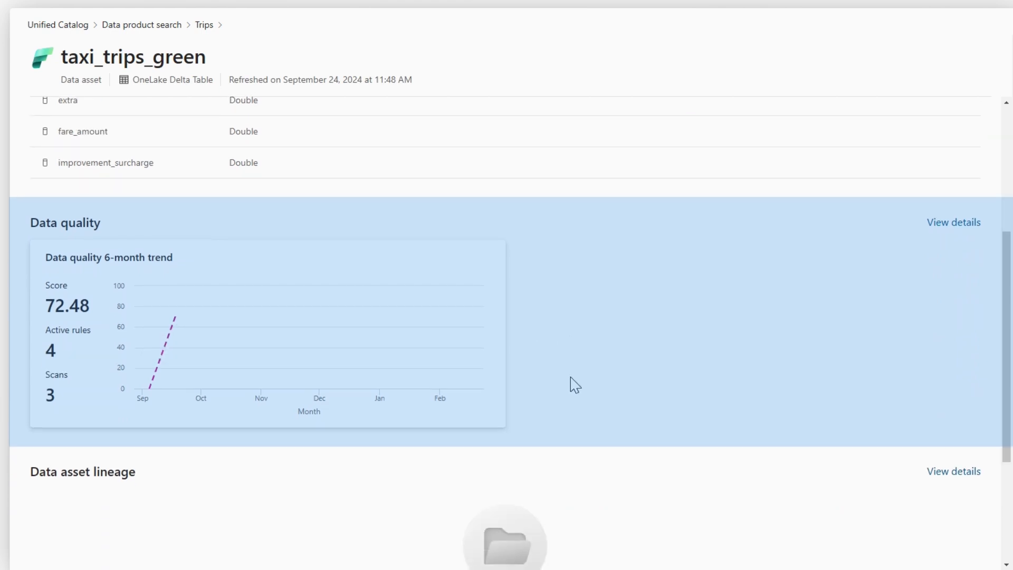
scroll(down, 3)
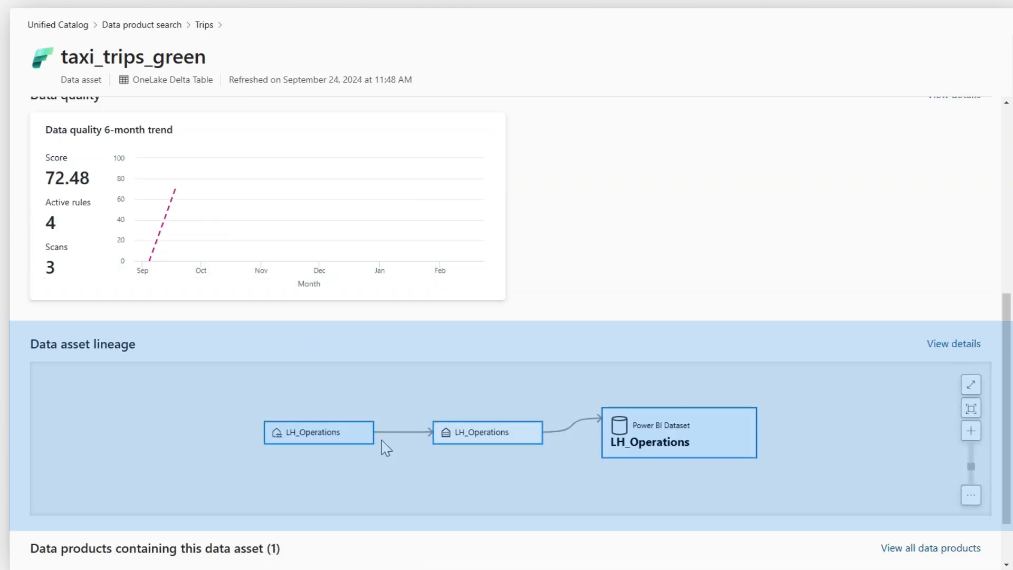
scroll(up, 3)
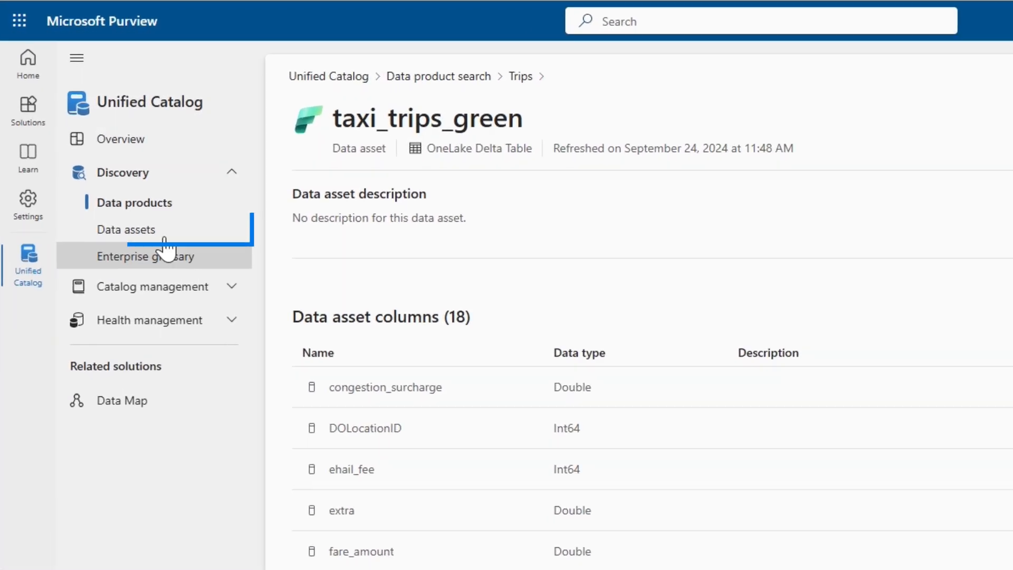
click(126, 229)
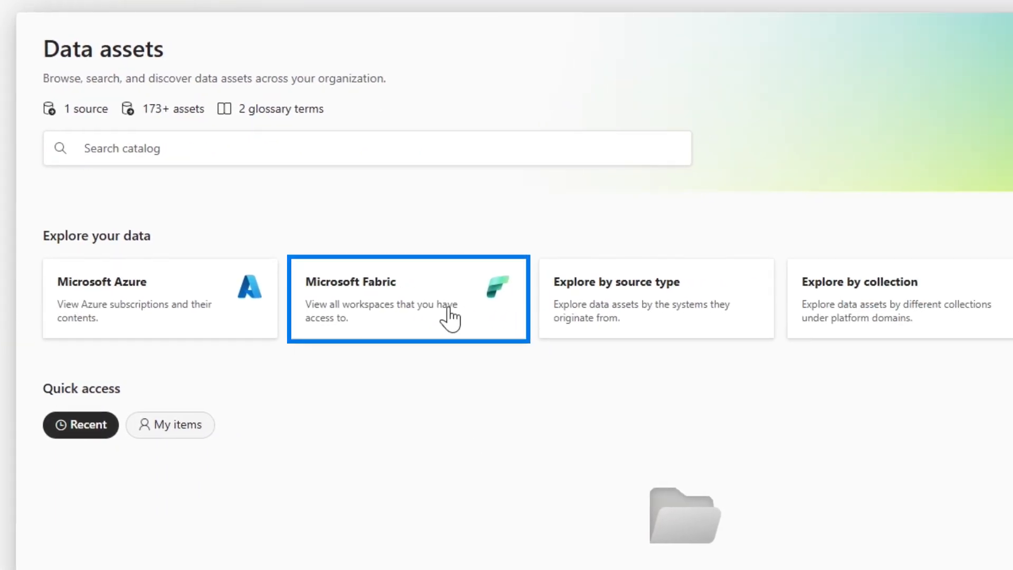
Browse the Microsoft Fabric workspaces from the data assets page.
click(407, 298)
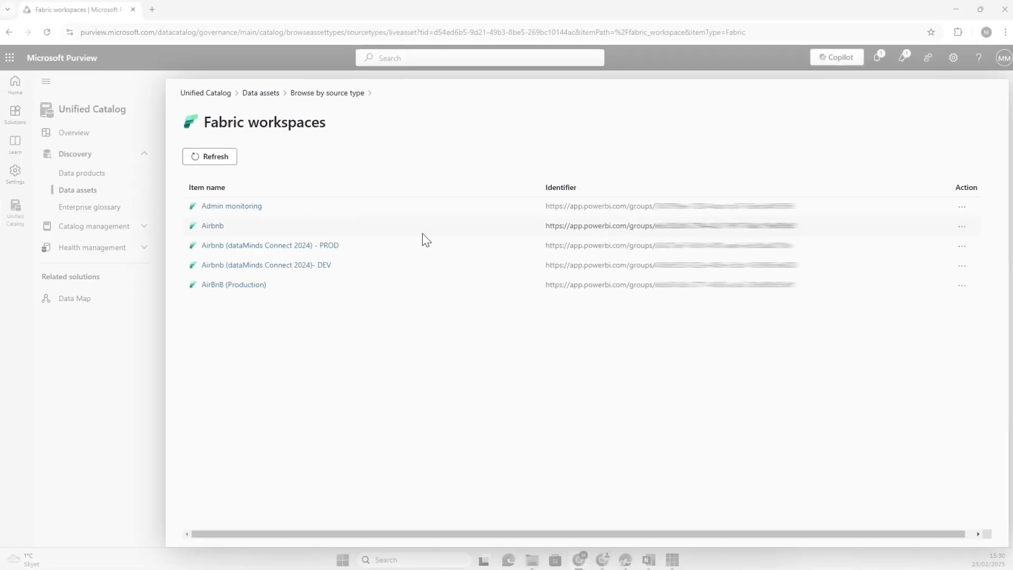